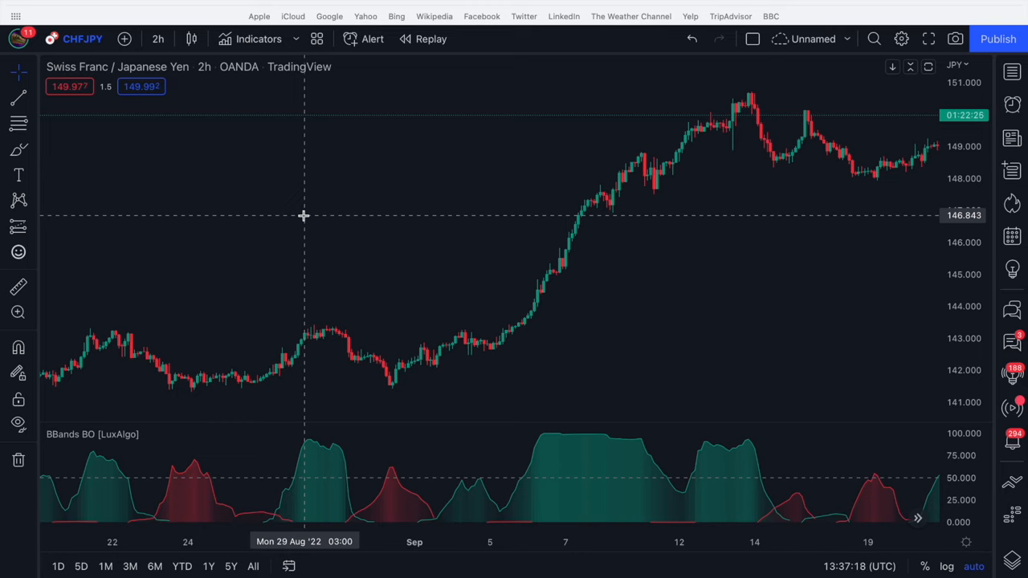
mouse_move(270, 492)
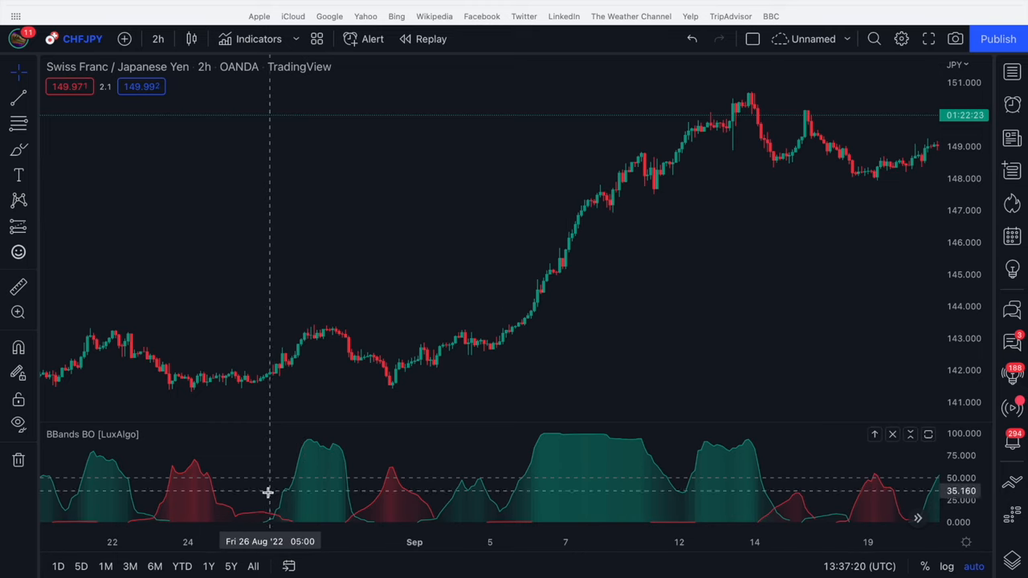
mouse_move(334, 438)
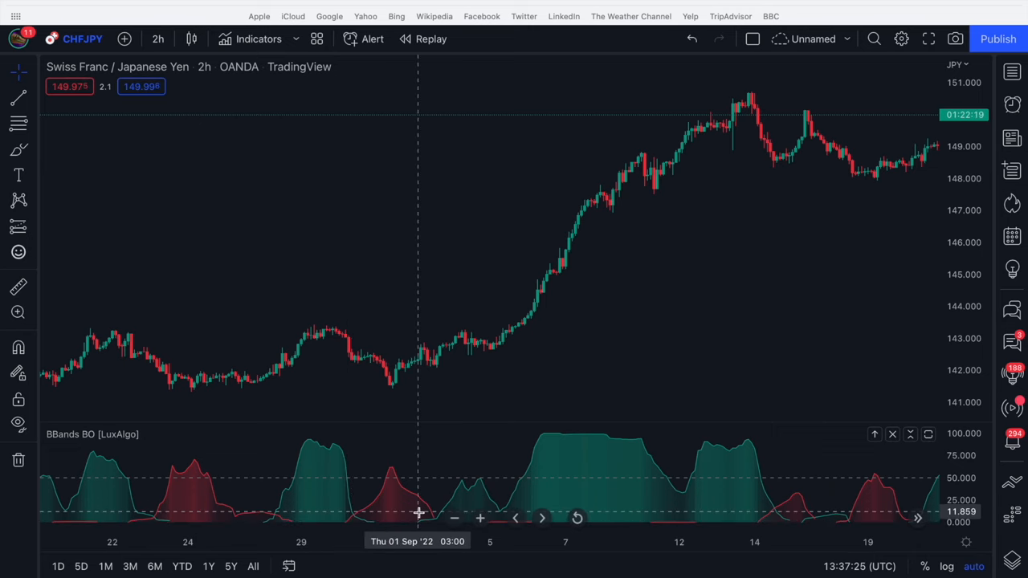
mouse_move(769, 504)
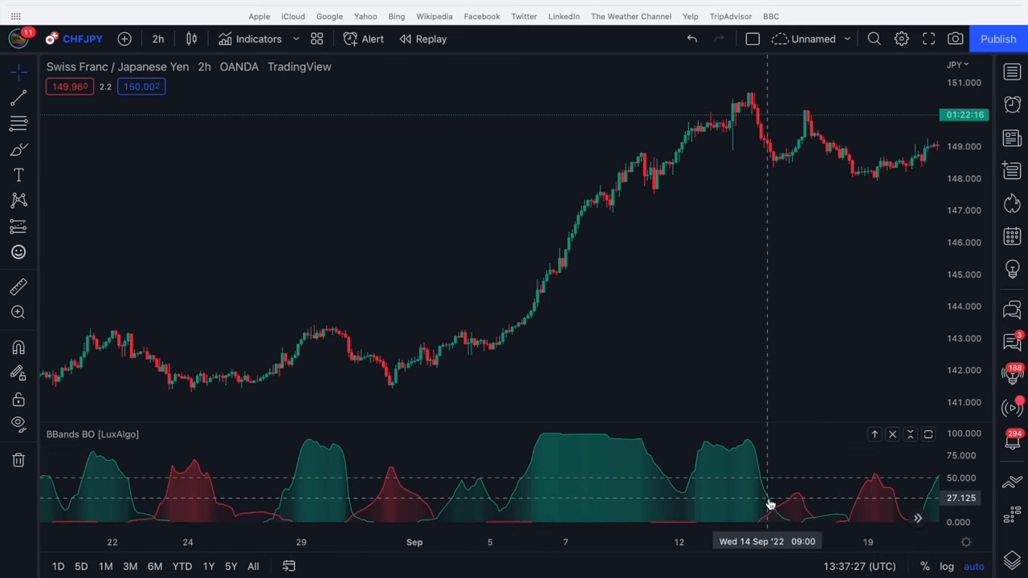
mouse_move(495, 294)
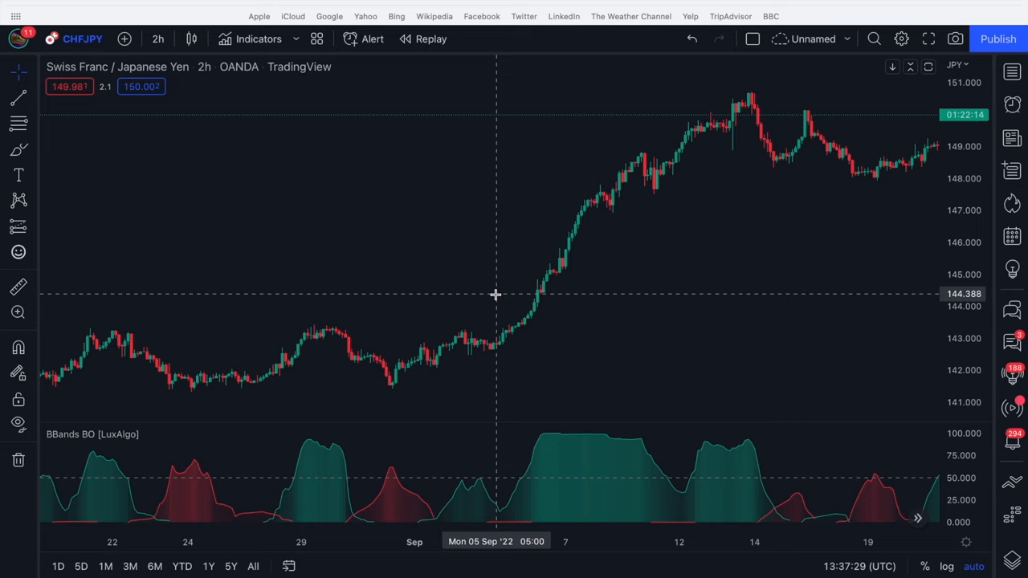
mouse_move(426, 326)
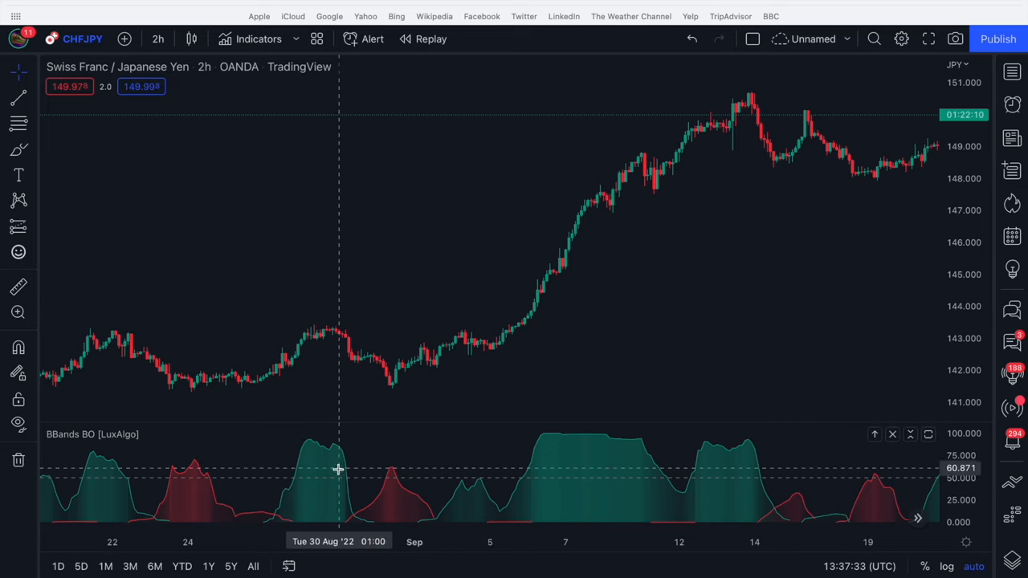
mouse_move(273, 520)
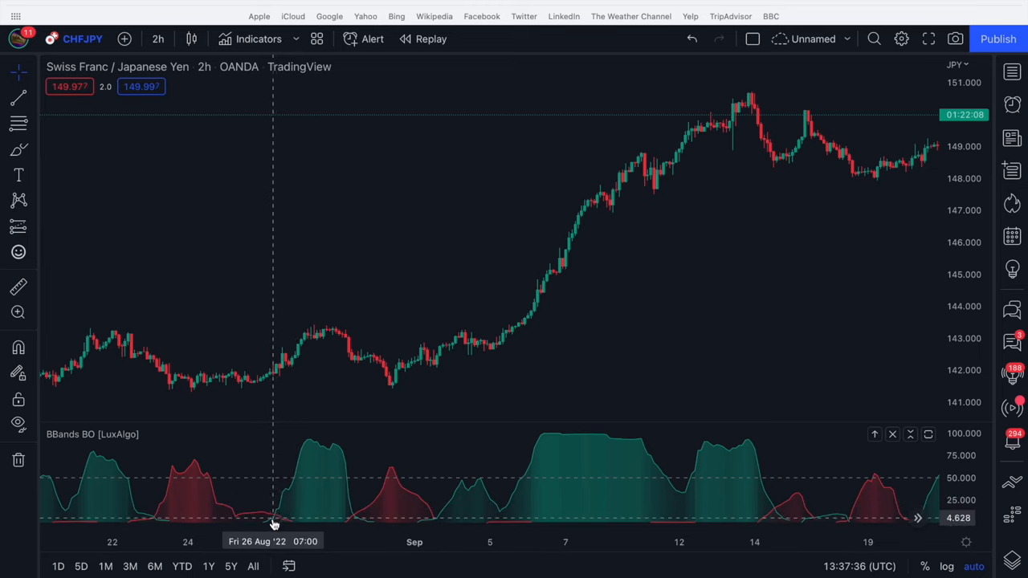
mouse_move(276, 520)
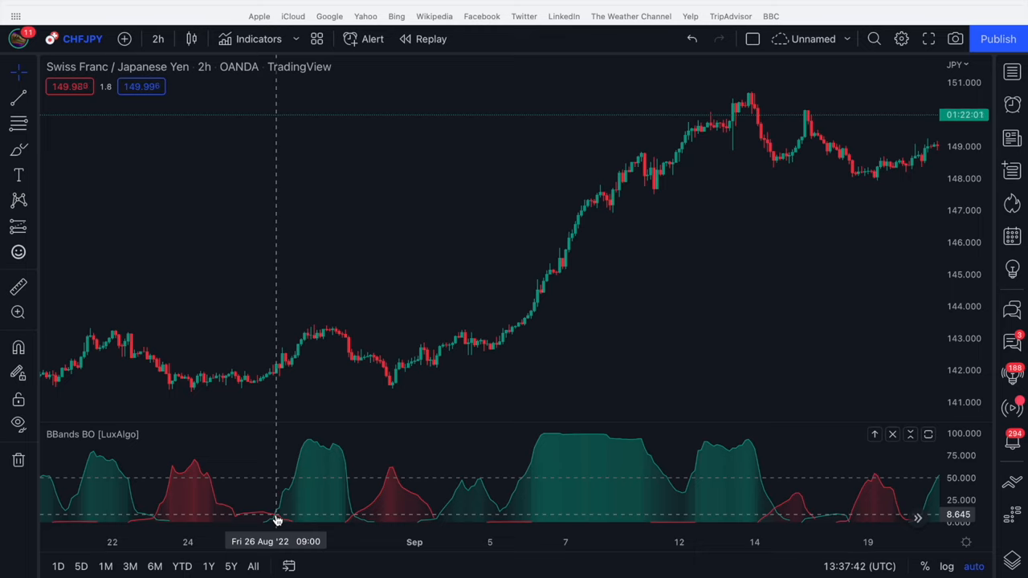
mouse_move(377, 530)
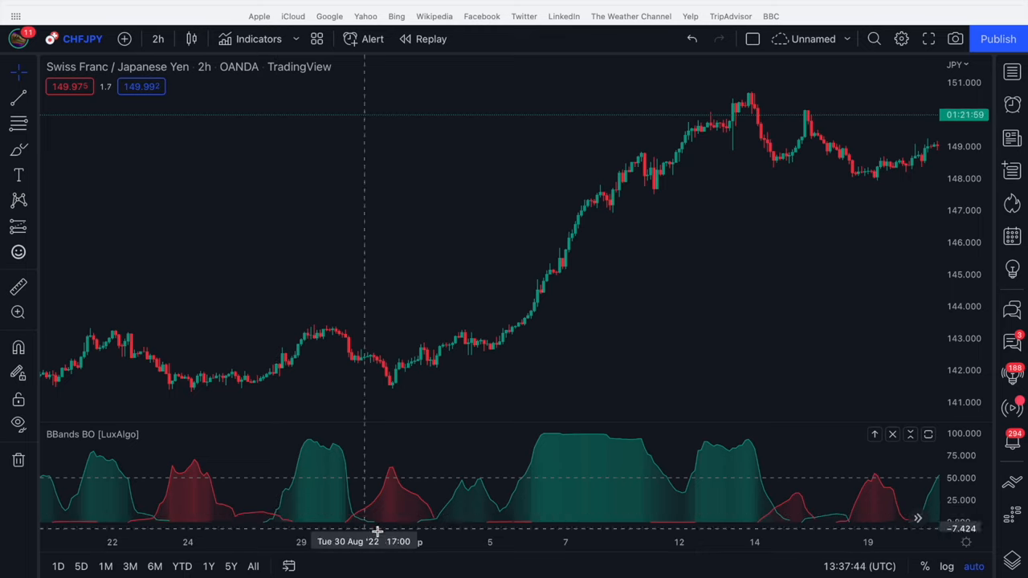
mouse_move(337, 347)
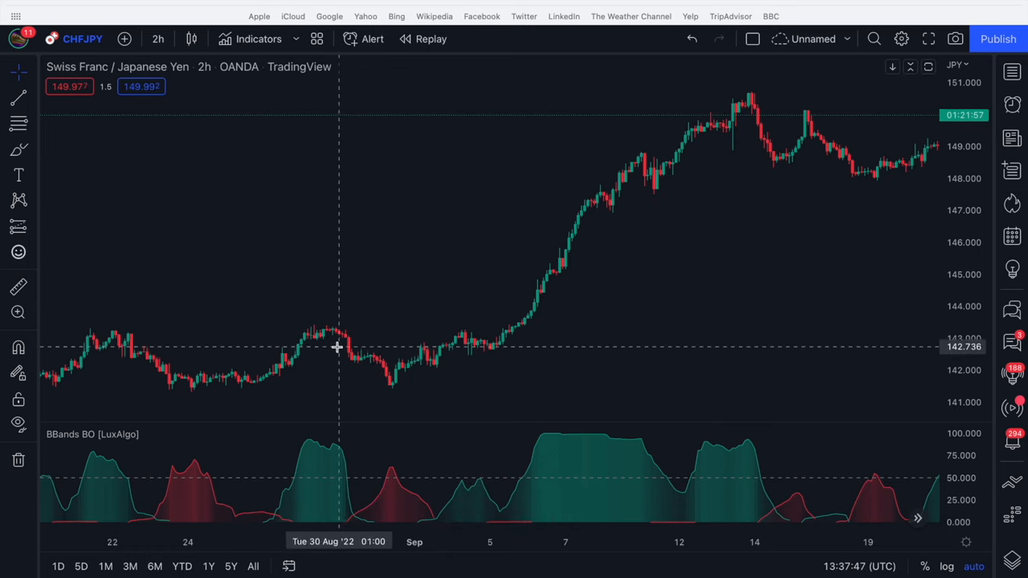
mouse_move(416, 450)
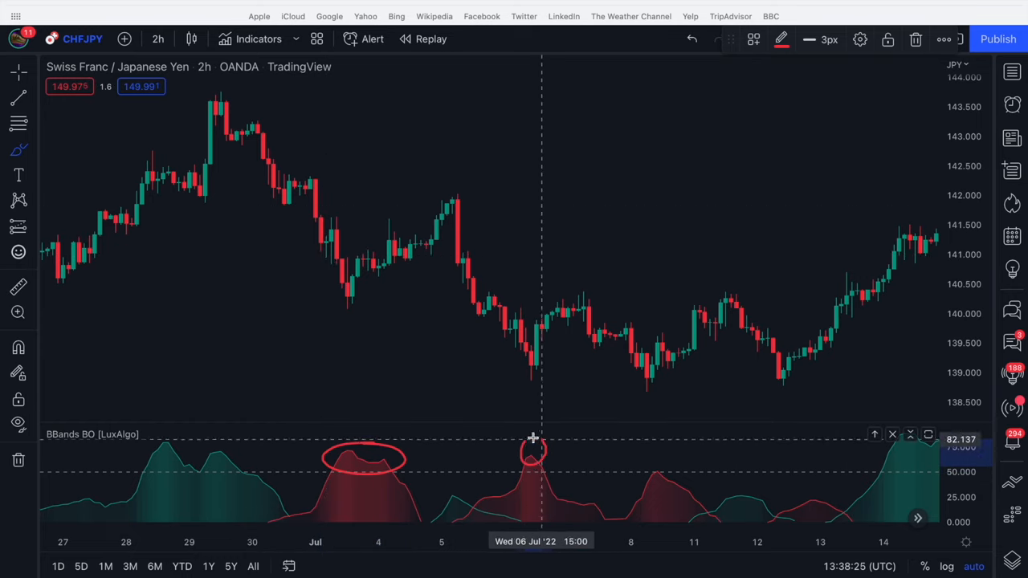
mouse_move(662, 473)
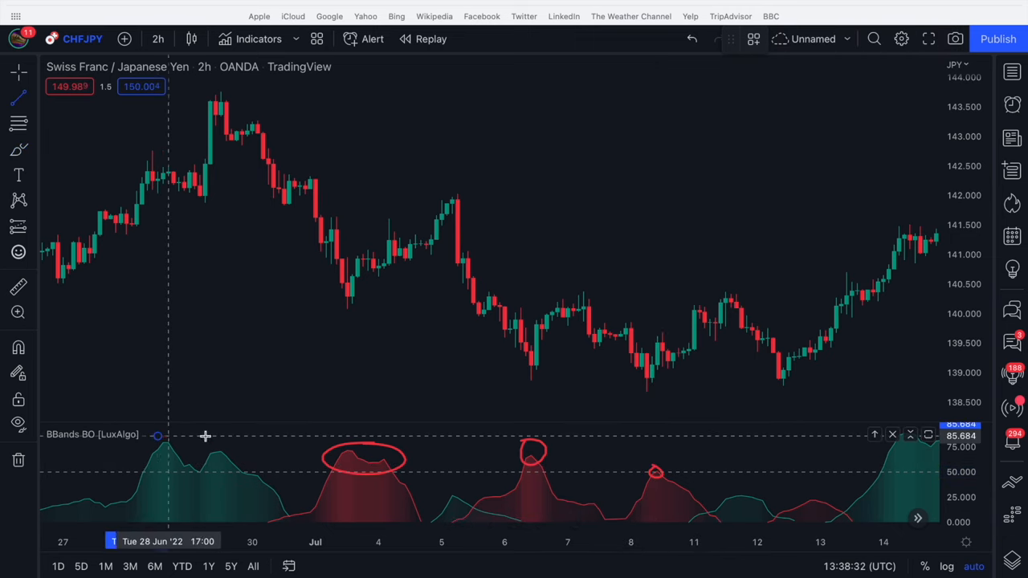
Draw a short descending red line over the late-June bullish oscillator readings
left_click_drag(168, 437, 265, 456)
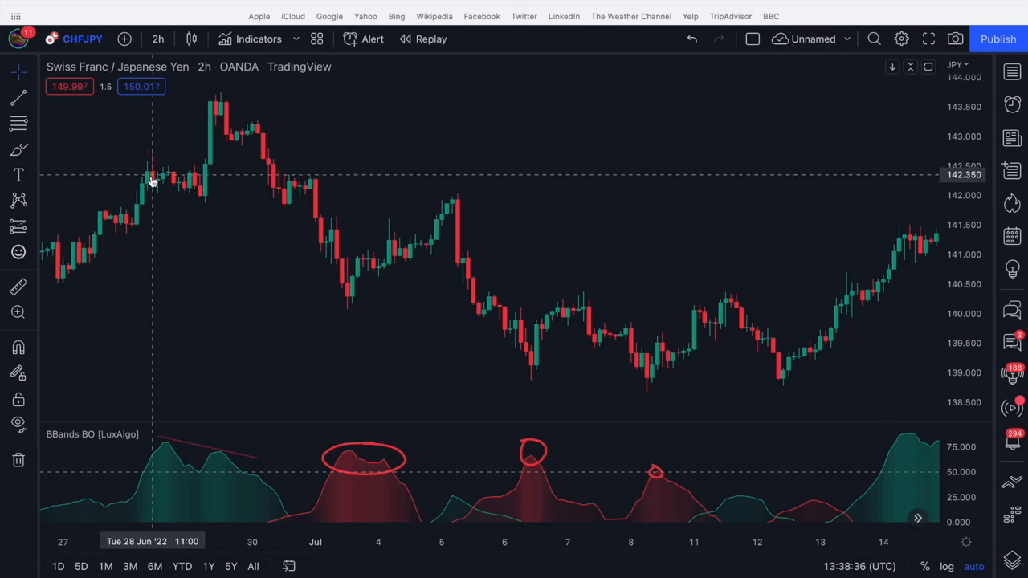
mouse_move(409, 265)
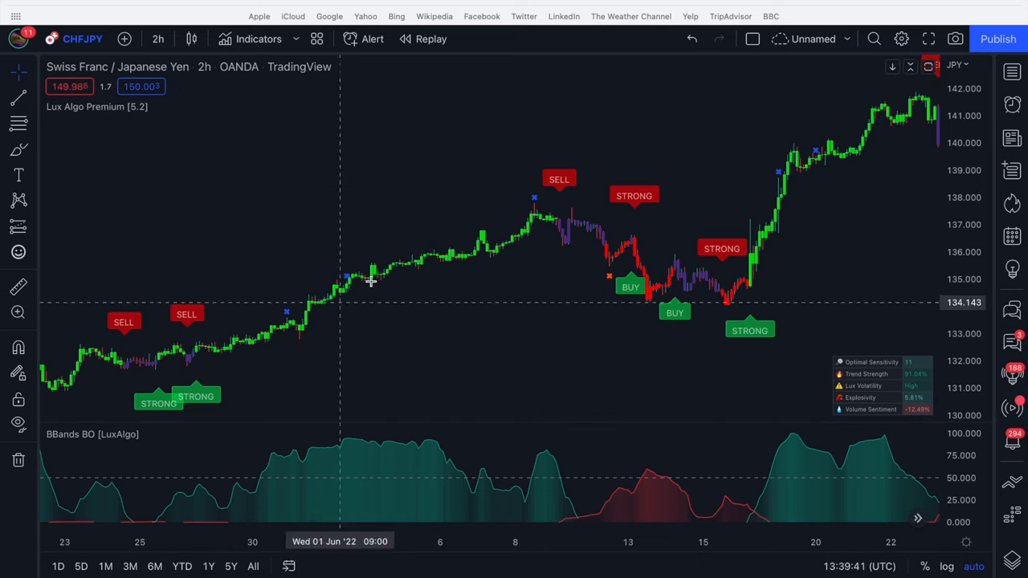
mouse_move(559, 196)
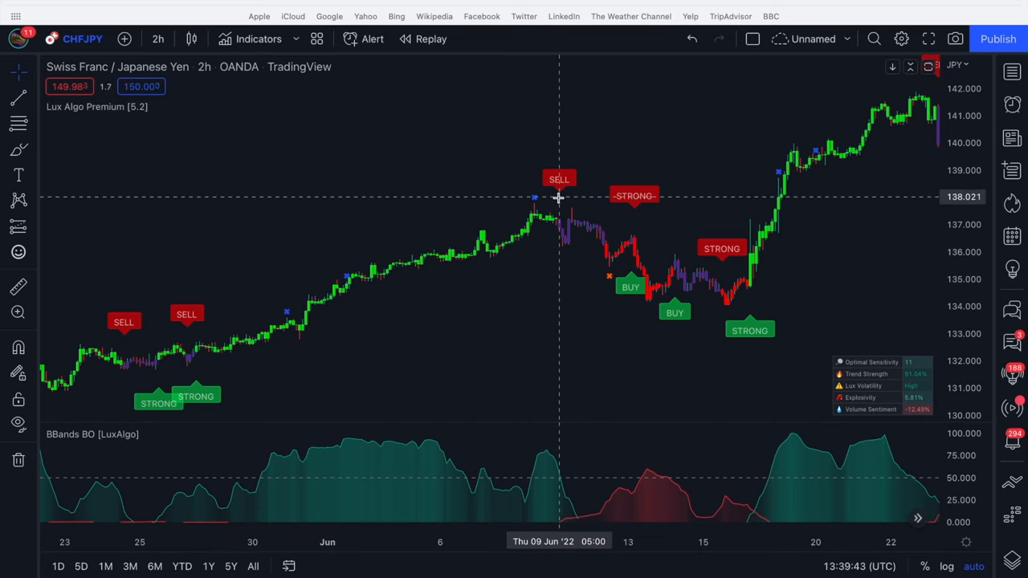
mouse_move(566, 424)
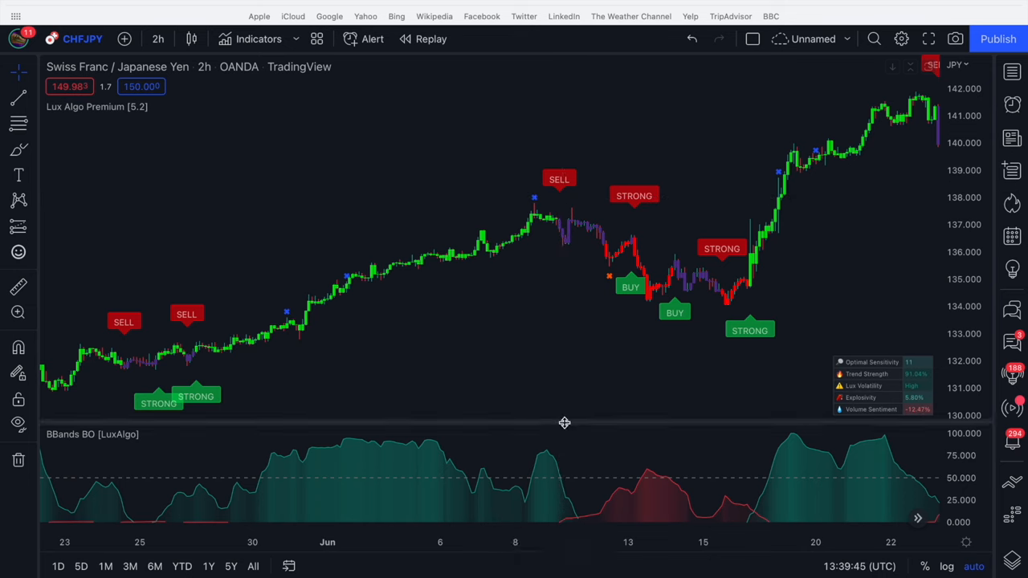
mouse_move(559, 426)
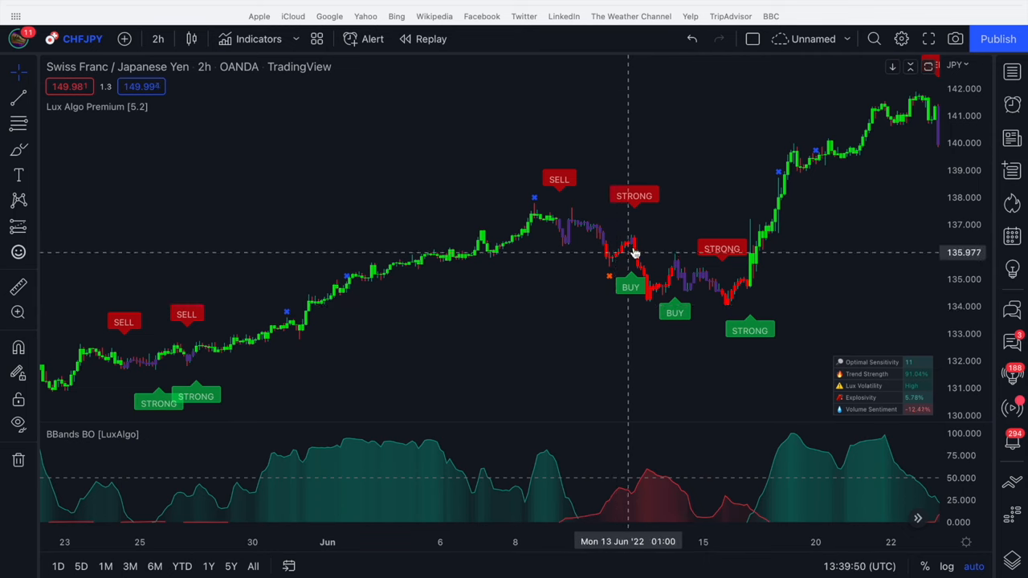
mouse_move(585, 482)
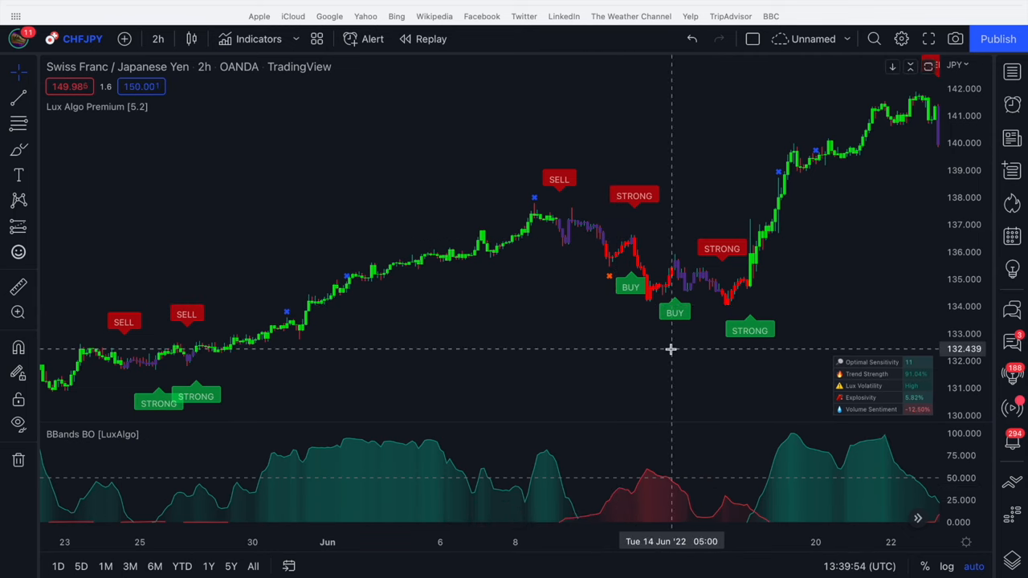
mouse_move(717, 254)
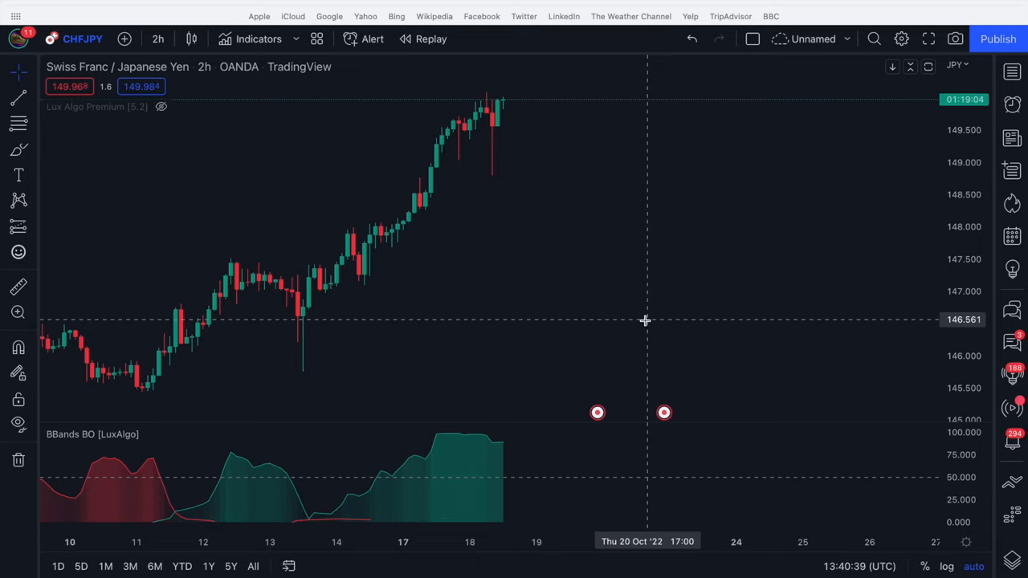
mouse_move(524, 237)
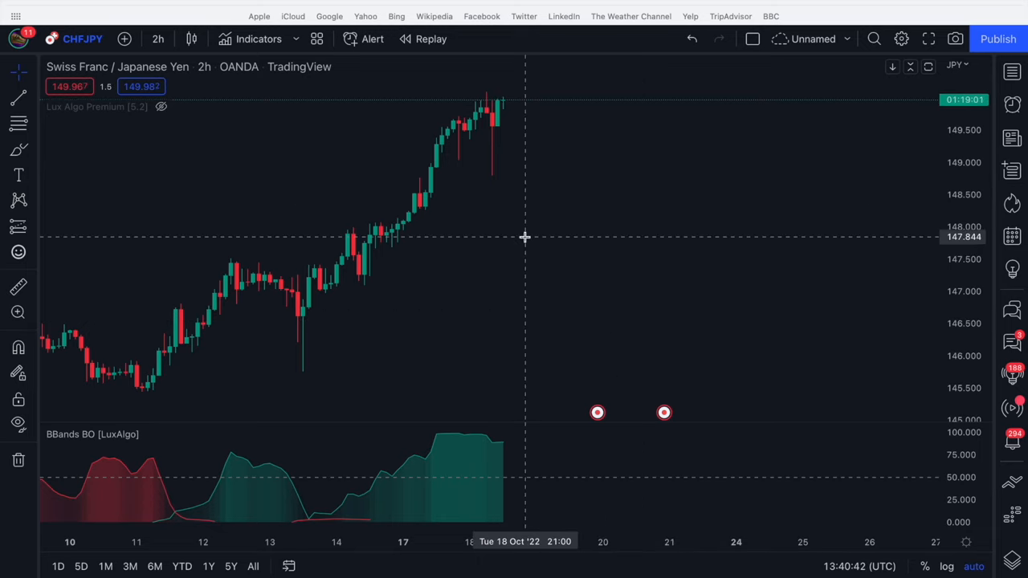